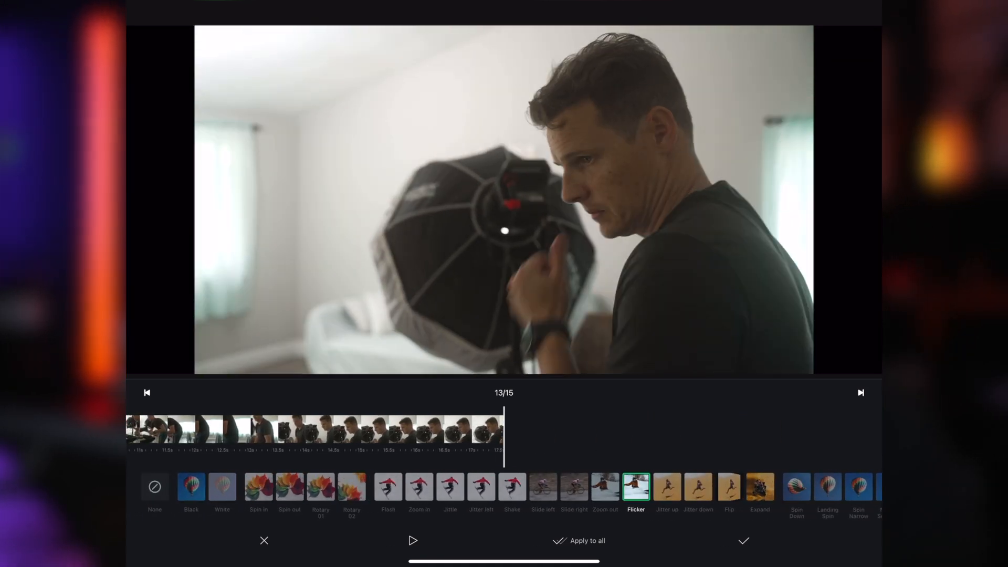
Replace Flicker with the Spin out transition on junction 13/15 and preview it
{"action": "left_click", "coordinate": [290, 488]}
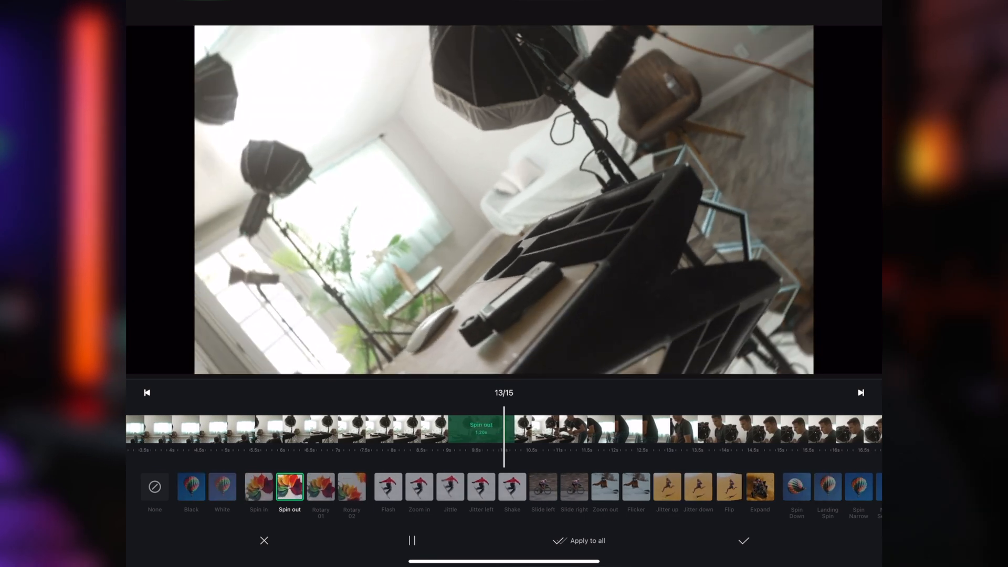